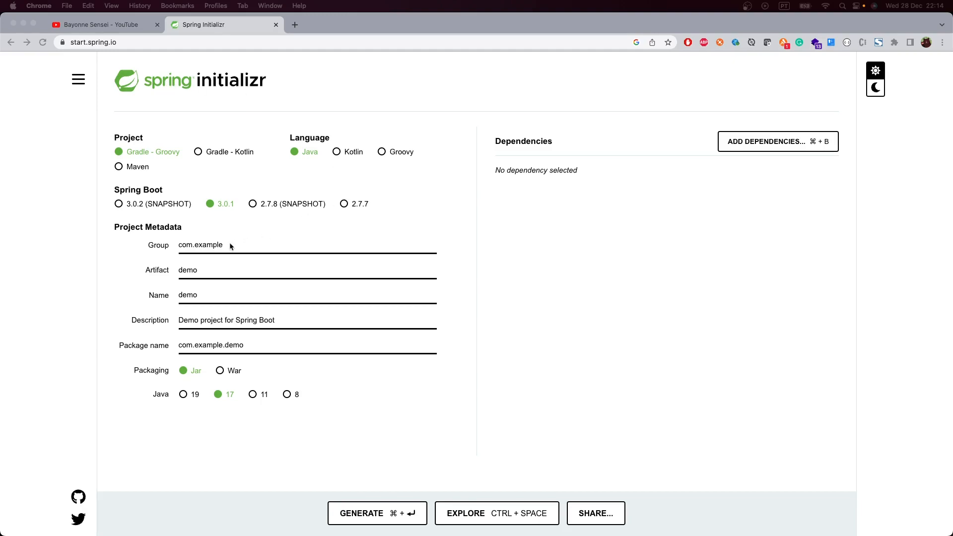
Step: Set Group pt.bayonne.sensei and Artifact customer, then generate the Maven project with its five dependencies
double_click(200, 245)
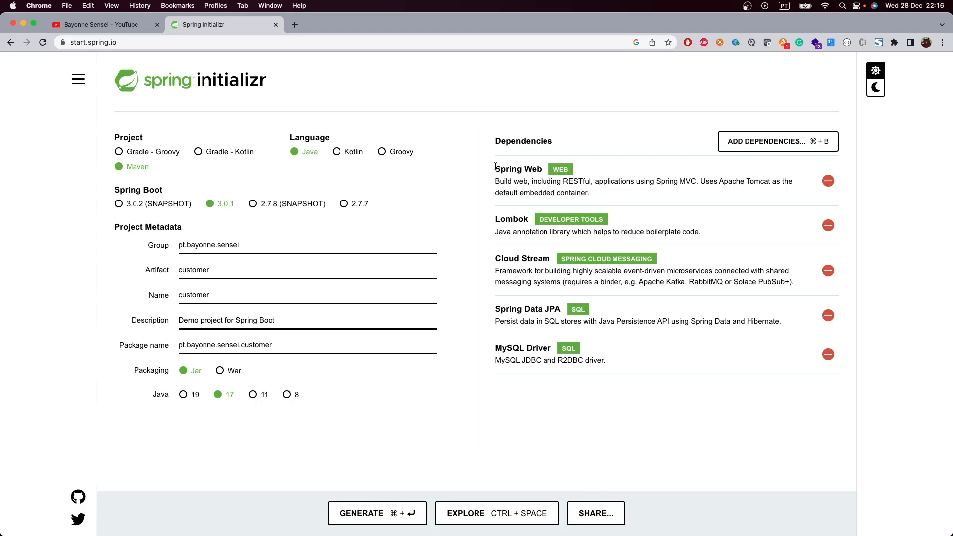
double_click(517, 169)
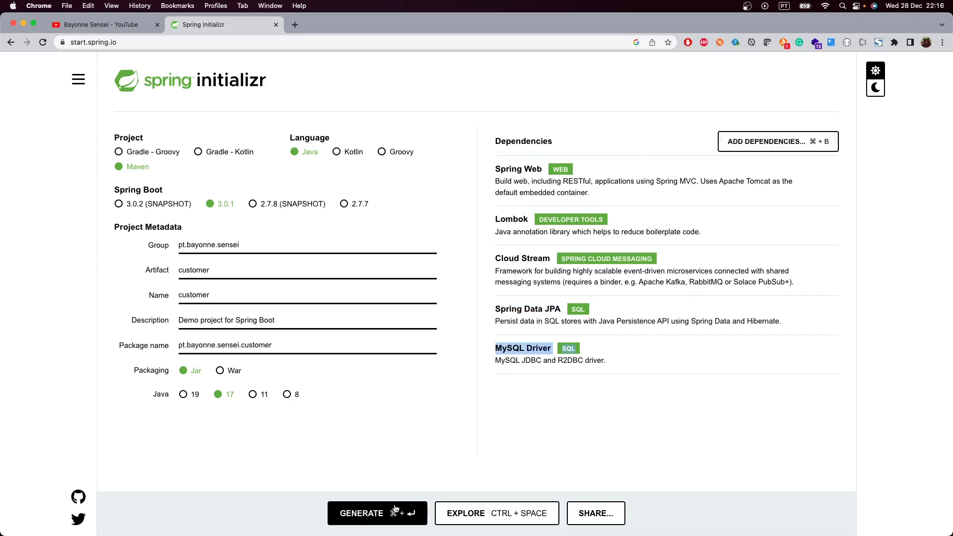
mouse_move(394, 515)
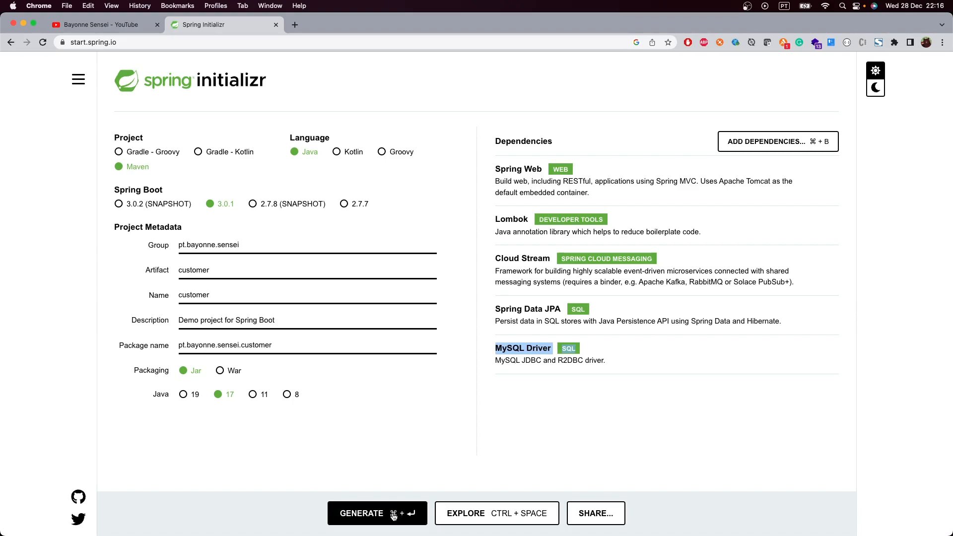
left_click(361, 514)
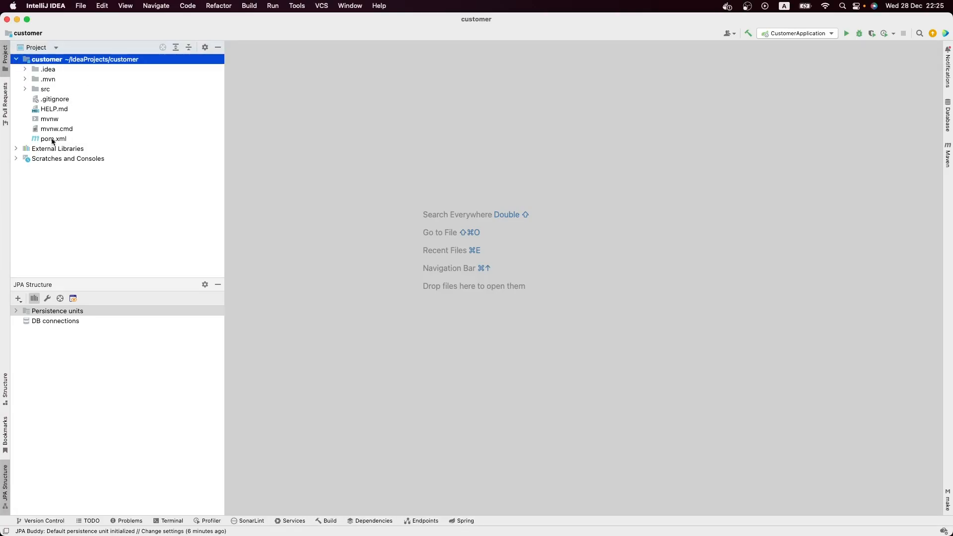
Step: View pom.xml's maven-compiler-plugin annotationProcessorPaths for MapStruct and Lombok
double_click(54, 139)
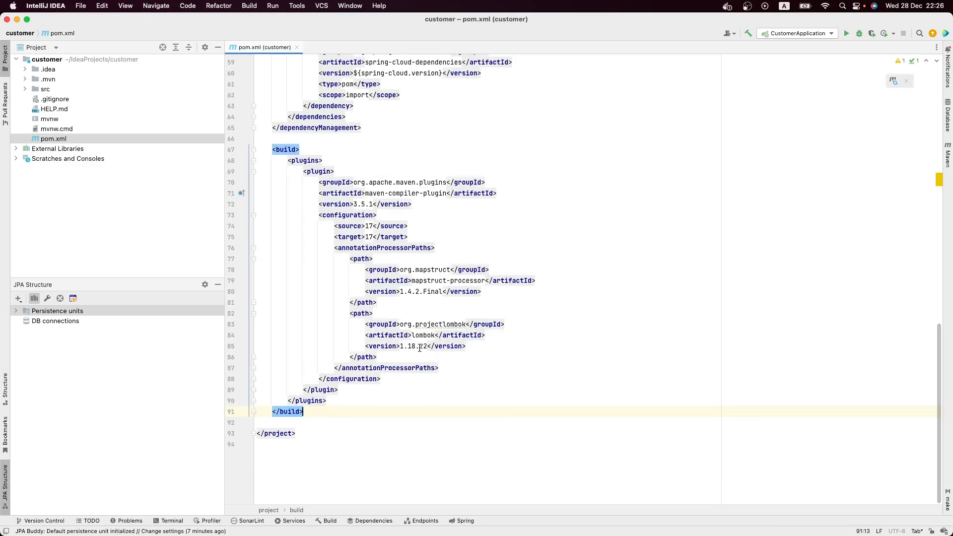
double_click(432, 269)
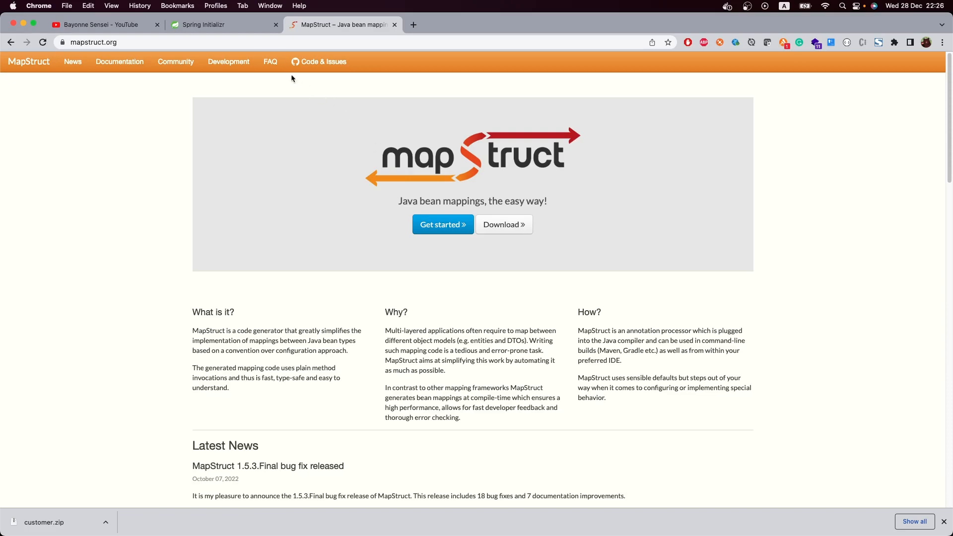
mouse_move(329, 237)
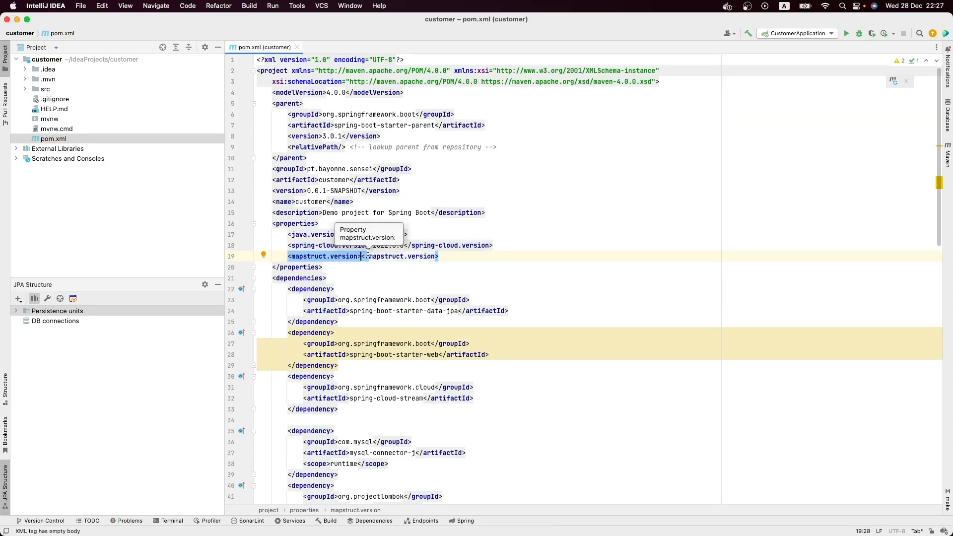
Step: Define mapstruct.version 1.4.2.Final and reference ${mapstruct.version} in the org.mapstruct dependency
type("1.4.2.Final")
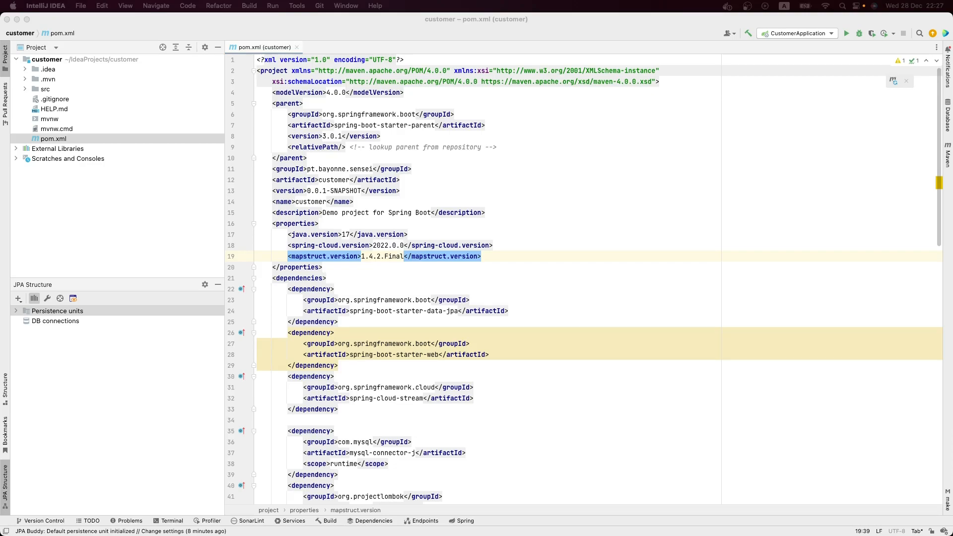
scroll("down", 3)
type("<version>${}</version>")
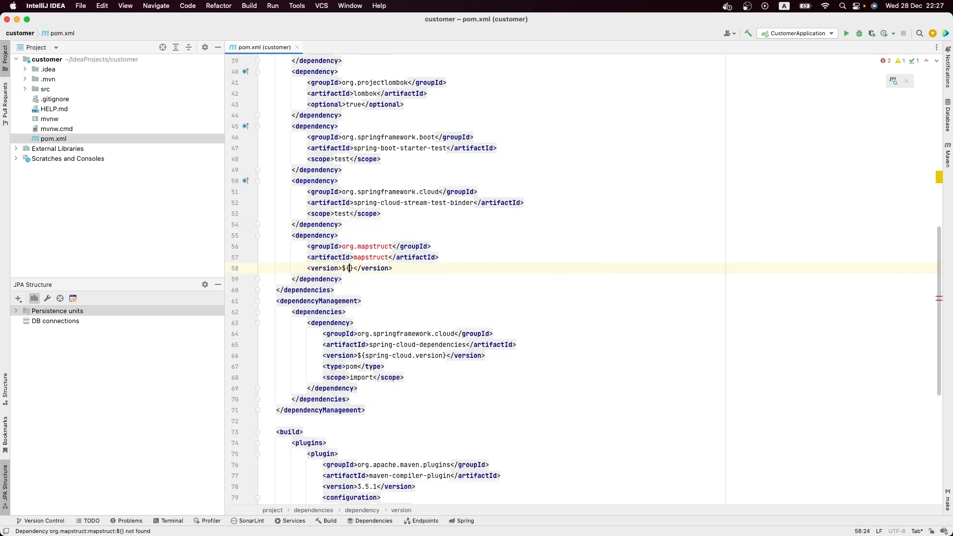
type("mapstruct.version")
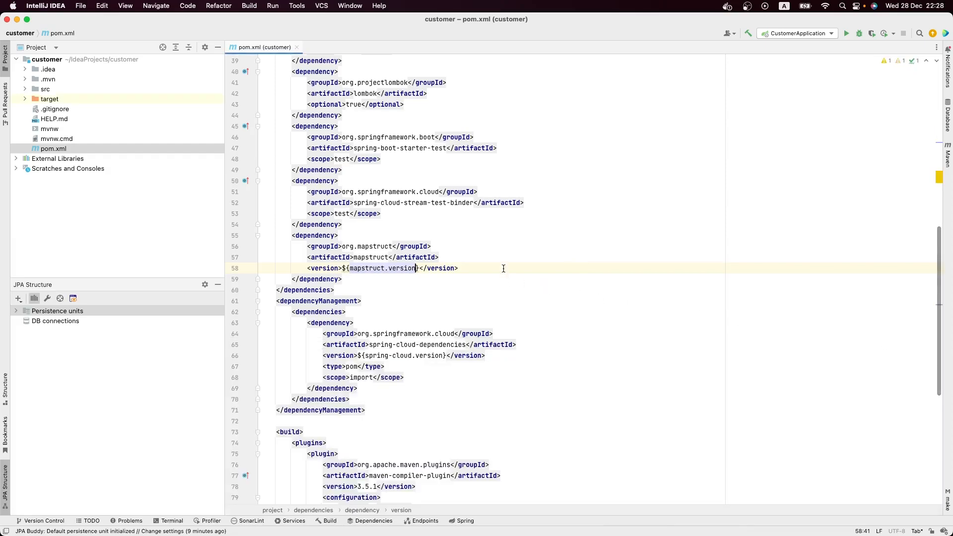
scroll("up", 3)
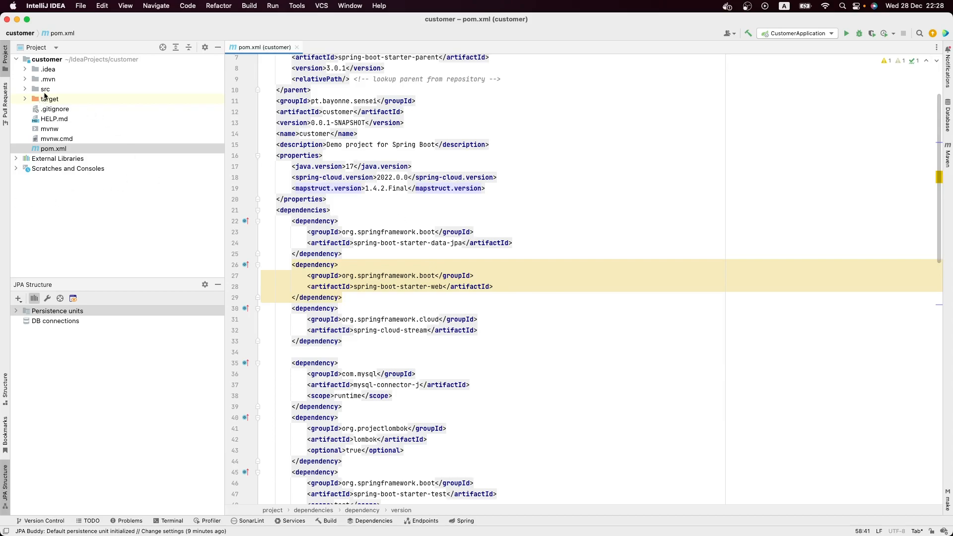
Step: Set spring.datasource.url to jdbc:mysql://localhost:3306/customer in application.properties
left_click(44, 89)
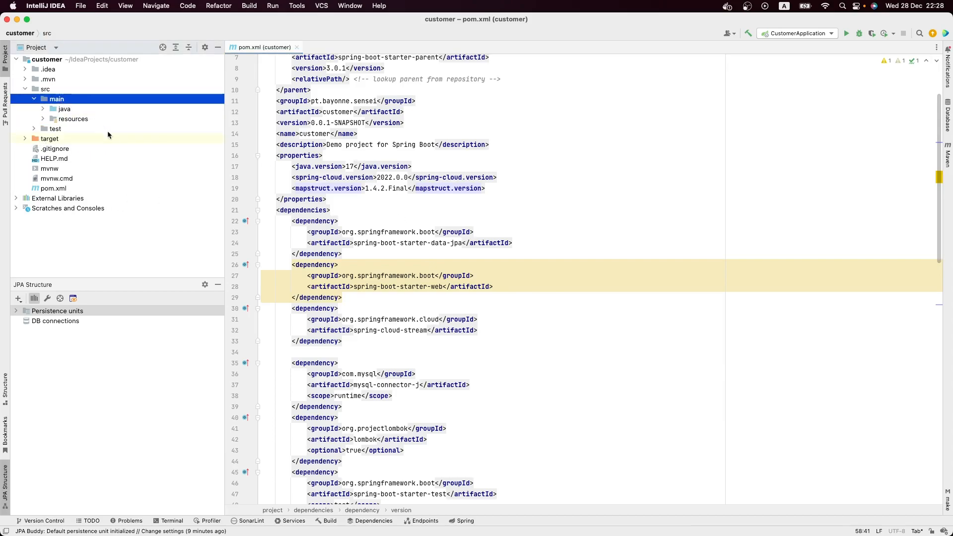
double_click(100, 148)
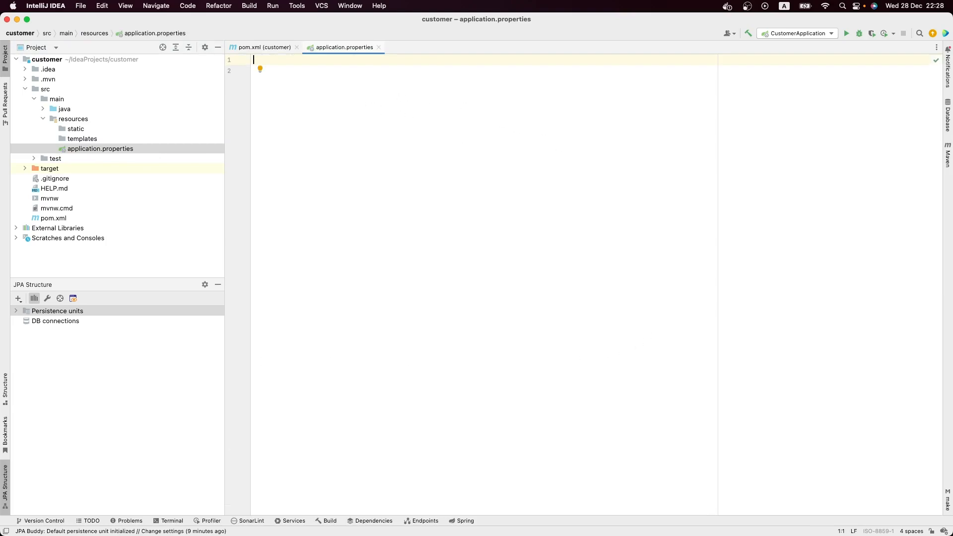
type("spring.data")
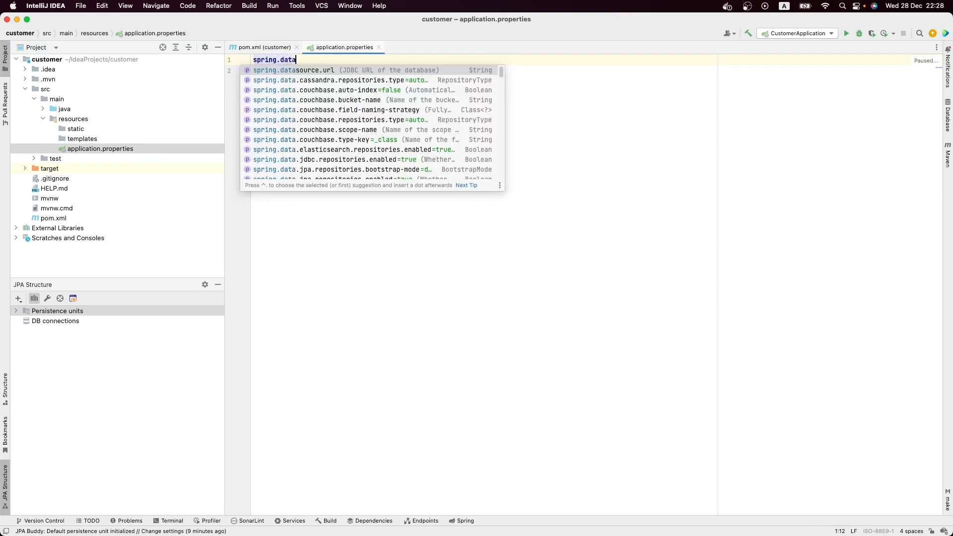
left_click(294, 69)
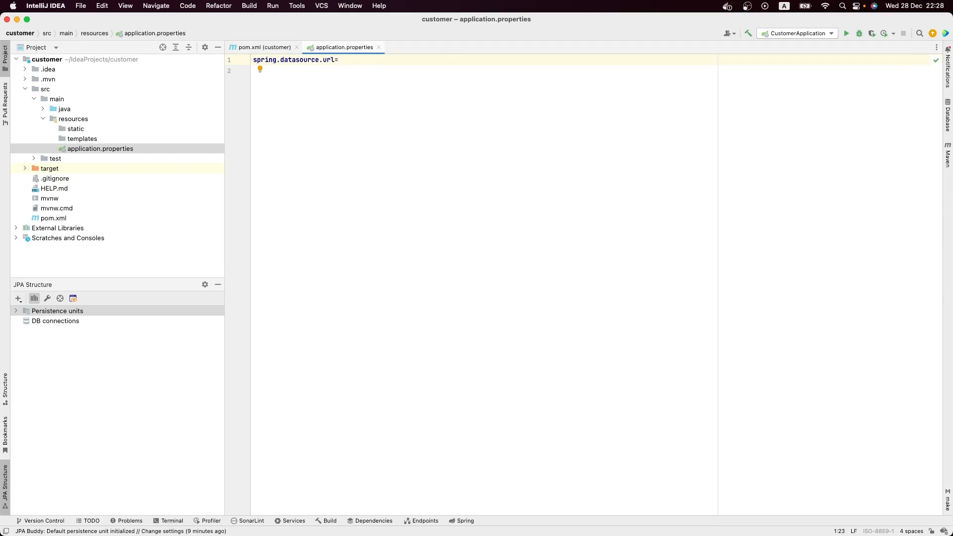
type("jdbc:mysql://localhost:3306/customer")
type("spring.datasource.driver-class-name=com.mysql.jdbc.Driver")
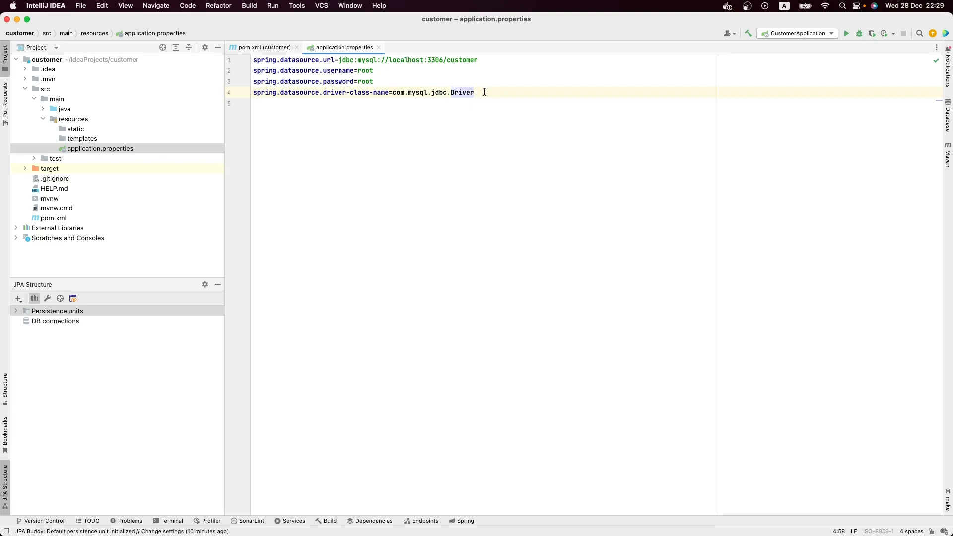
Step: Add root credentials, MySQL driver class and spring.jpa.hibernate.ddl-auto=create
type("spring.jpa.hibernate.ddl-auto=create")
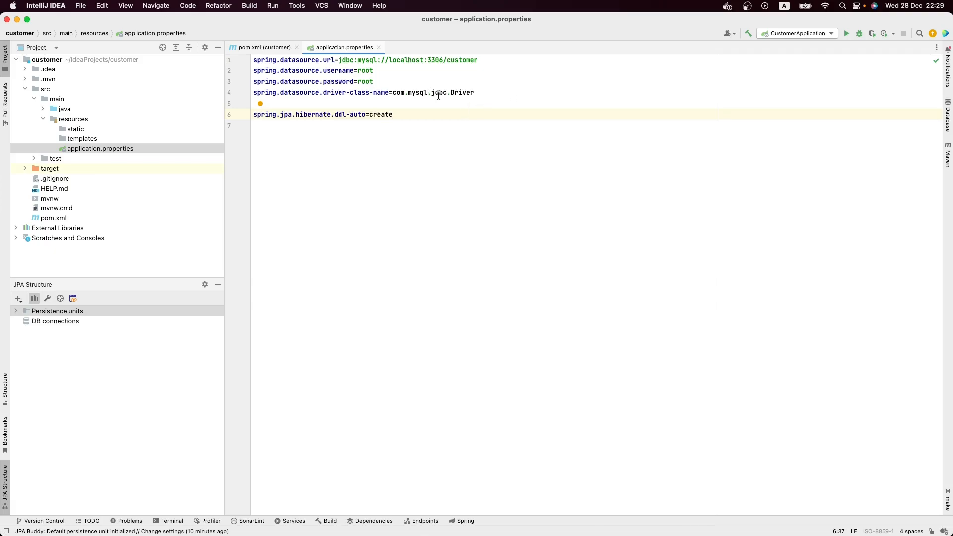
left_click(262, 47)
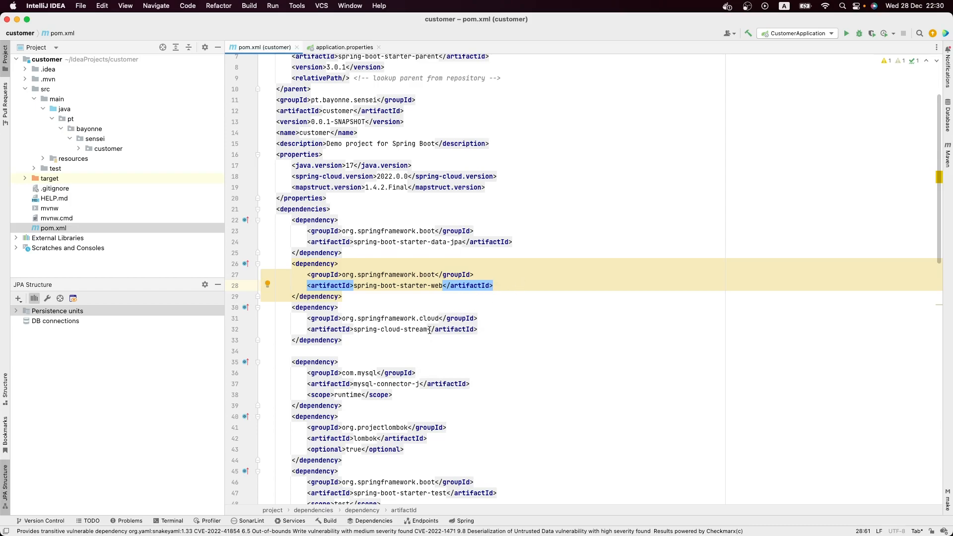
mouse_move(453, 329)
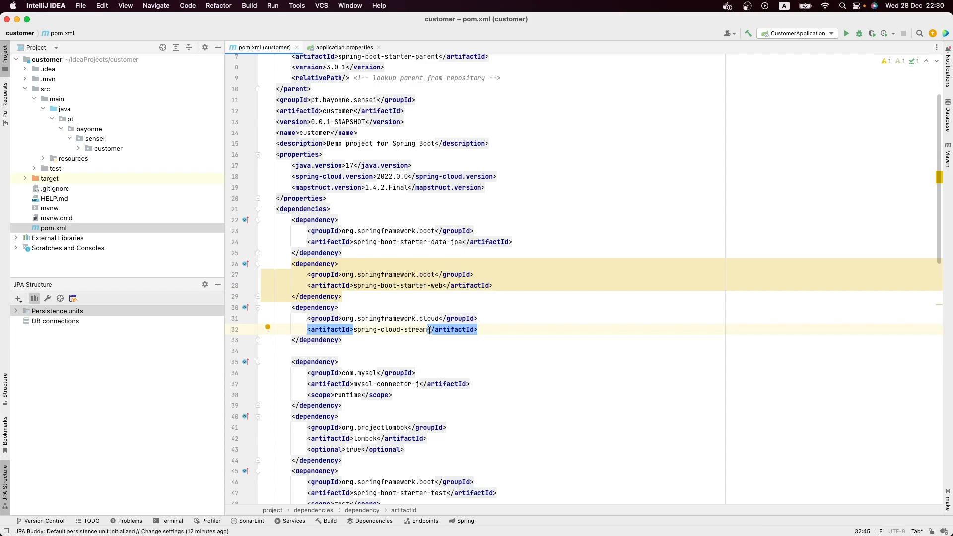
Step: Rename the artifact to spring-cloud-starter-stream-kafka and reload the Maven project
double_click(416, 328)
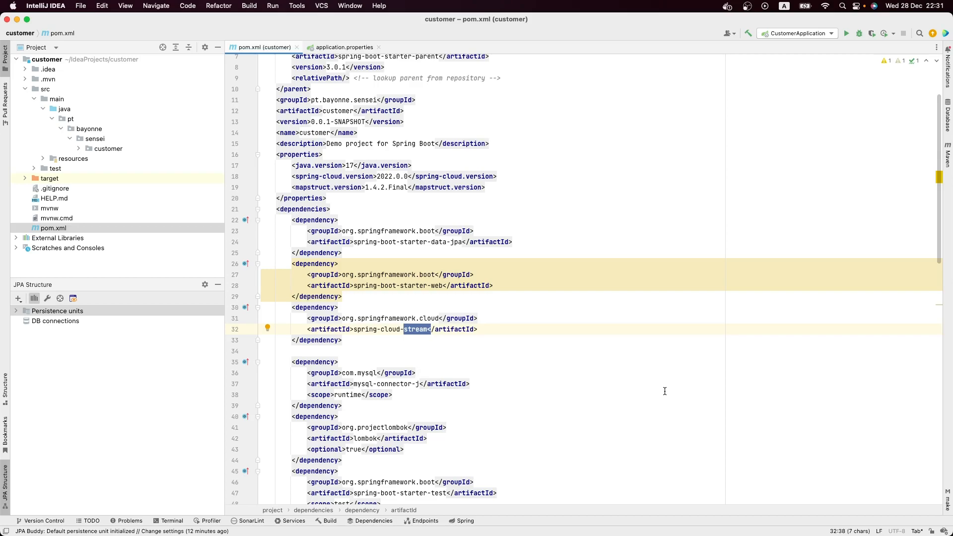
type("-starter-stream-kafka")
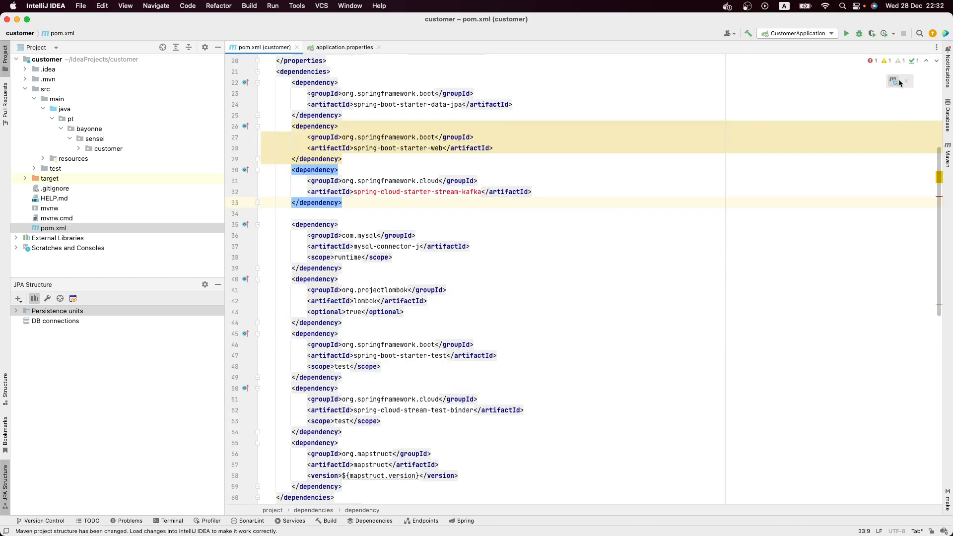
left_click(892, 80)
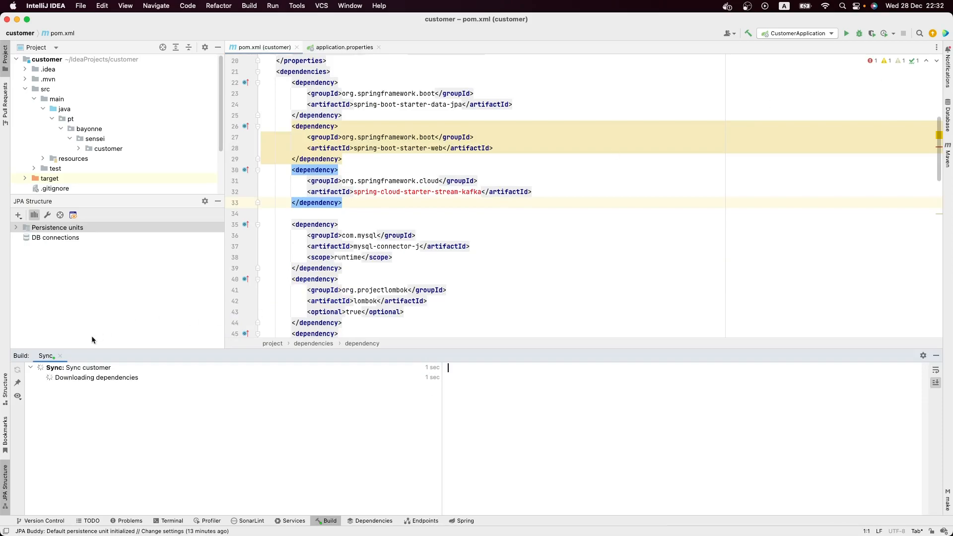